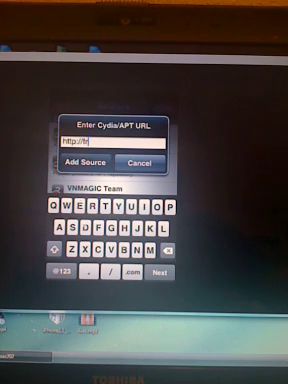
pyautogui.write('ee')
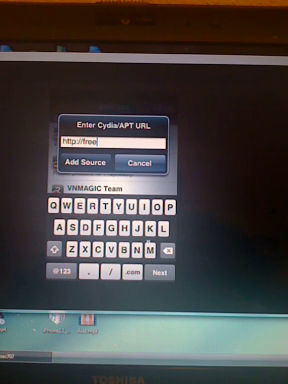
pyautogui.write('dom')
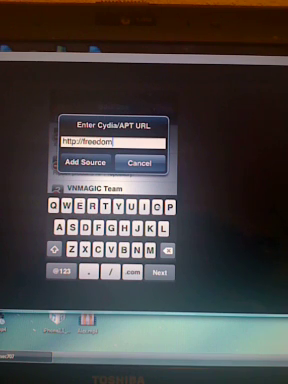
pyautogui.write('for')
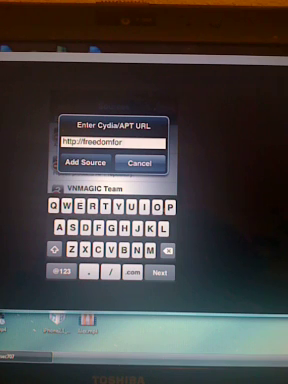
pyautogui.write('ipho')
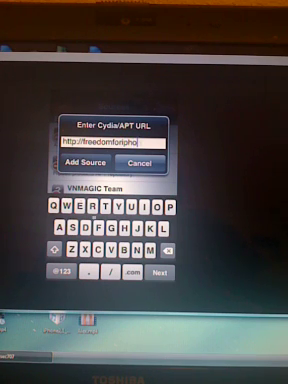
pyautogui.write('ne.com/Doo')
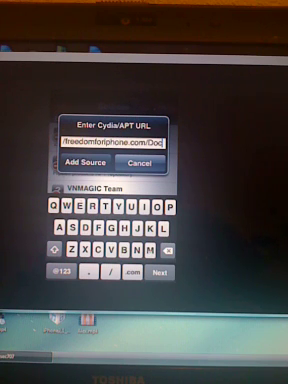
pyautogui.write('umen')
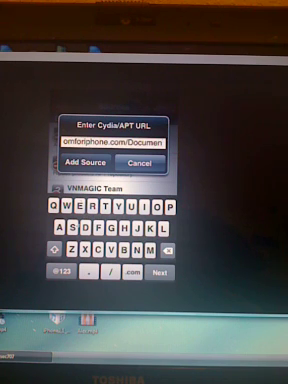
pyautogui.write('ts')
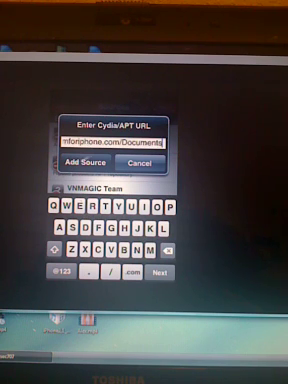